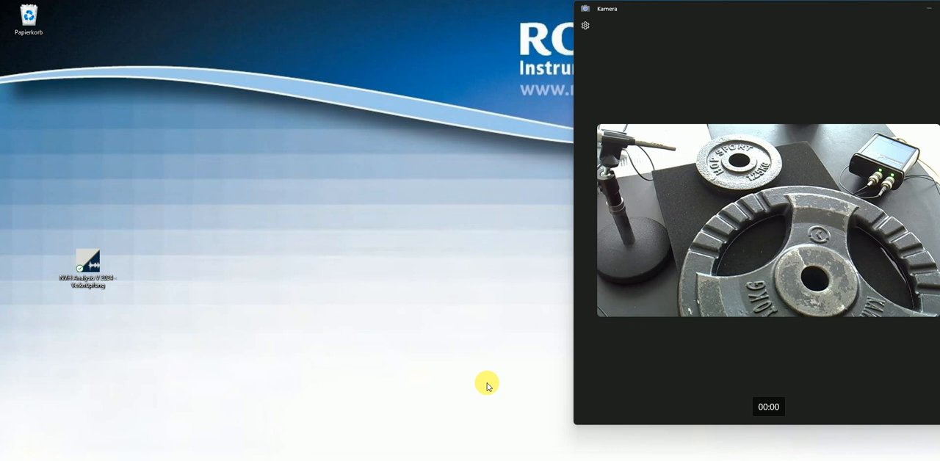
{"action": "mouse_move", "coordinate": [148, 276]}
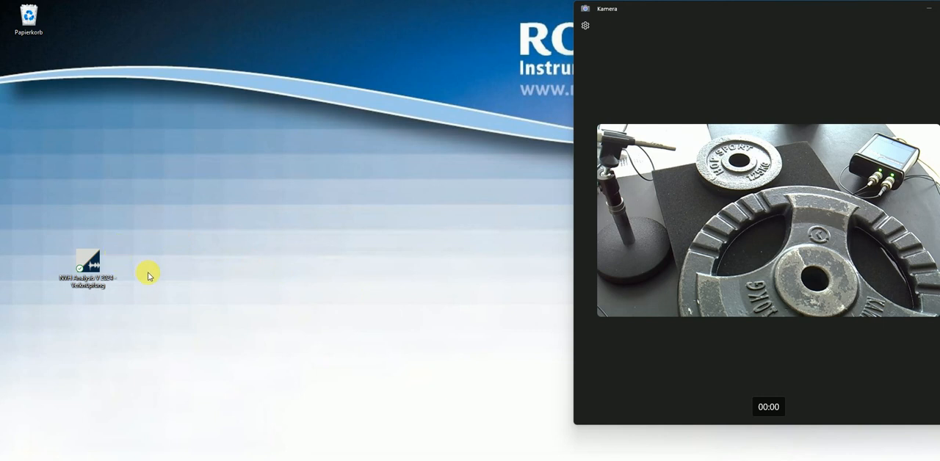
- Launch NVH Analyzer Pro from the desktop shortcut and start it from the launcher
{"action": "left_click", "coordinate": [88, 262]}
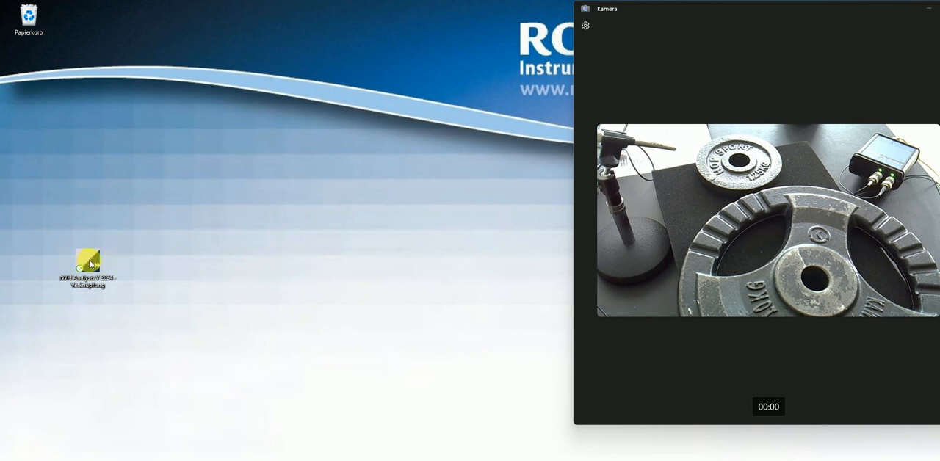
{"action": "double_click", "coordinate": [86, 262]}
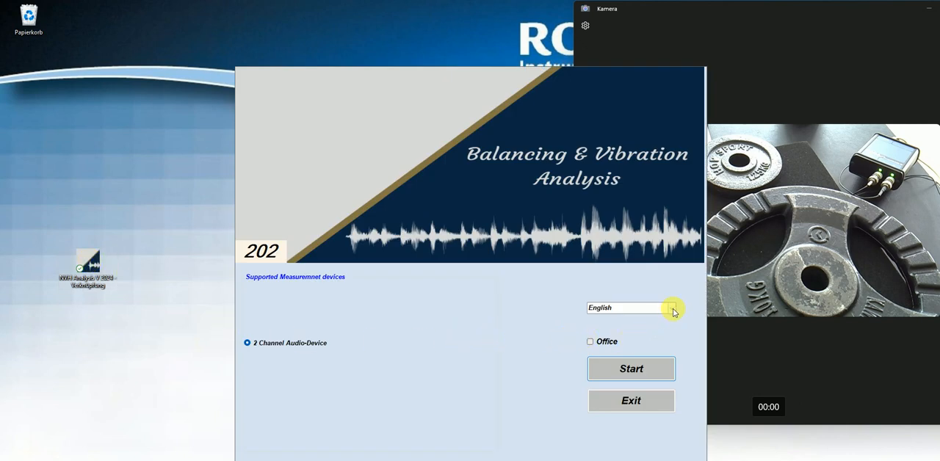
{"action": "left_click", "coordinate": [669, 308]}
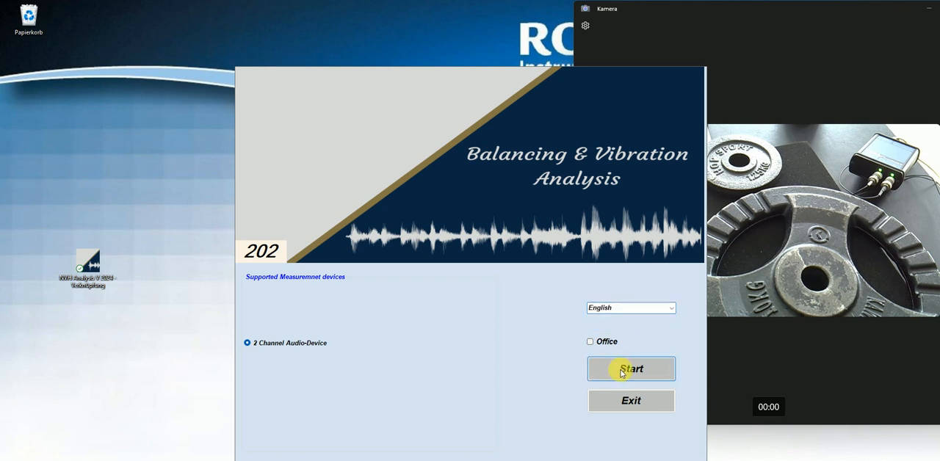
{"action": "left_click", "coordinate": [630, 368]}
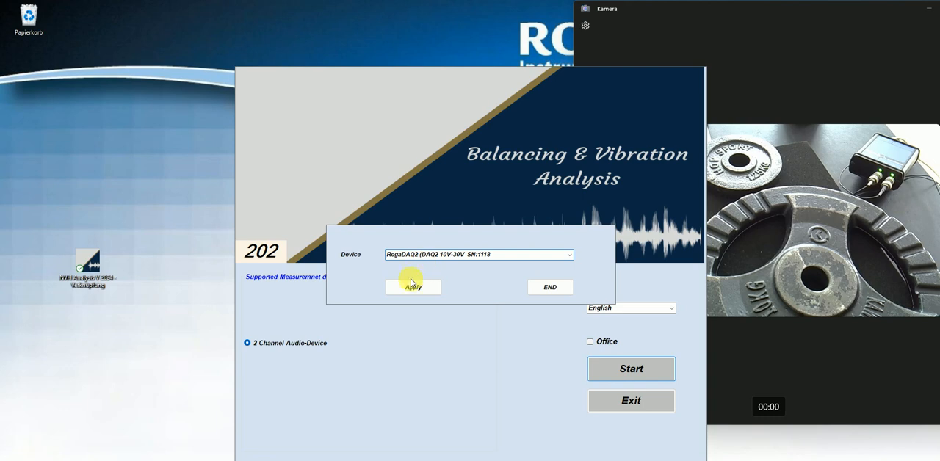
- Confirm the RogaDAQ2 device, show the six graphs and set a 10 s ring buffer in Data Acquisition
{"action": "left_click", "coordinate": [413, 286]}
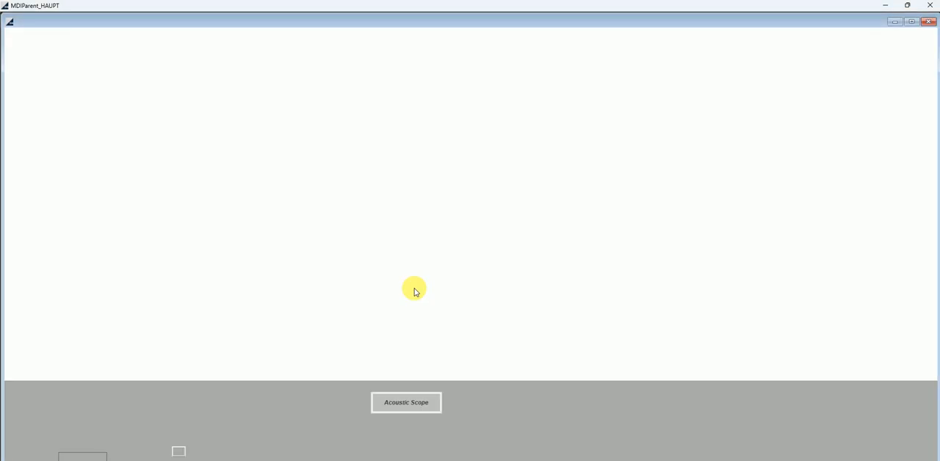
{"action": "left_click", "coordinate": [406, 402]}
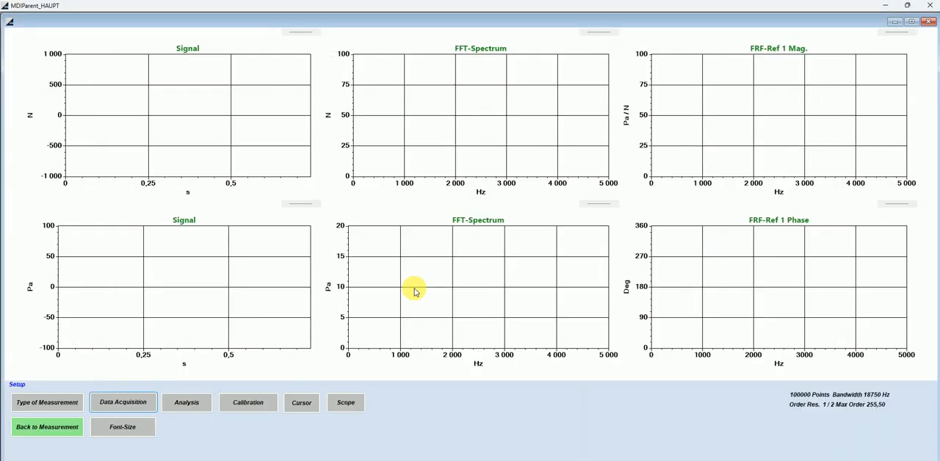
{"action": "left_click", "coordinate": [123, 402]}
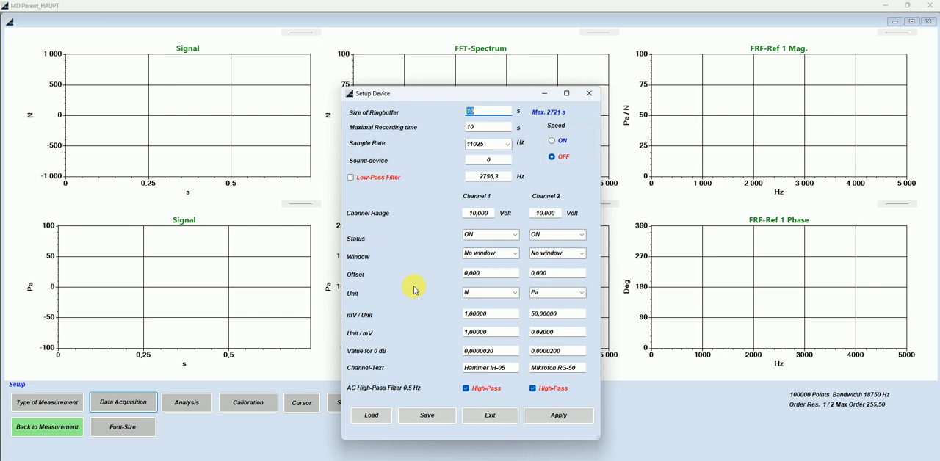
{"action": "mouse_move", "coordinate": [423, 282]}
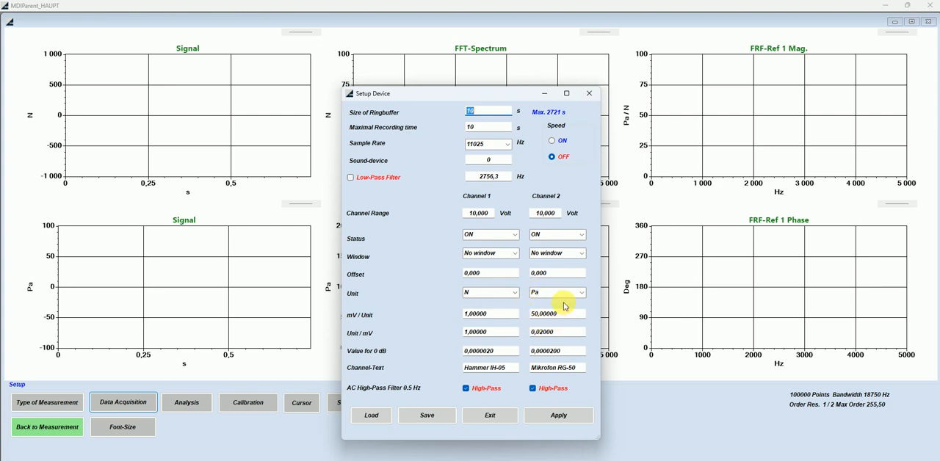
{"action": "mouse_move", "coordinate": [493, 311]}
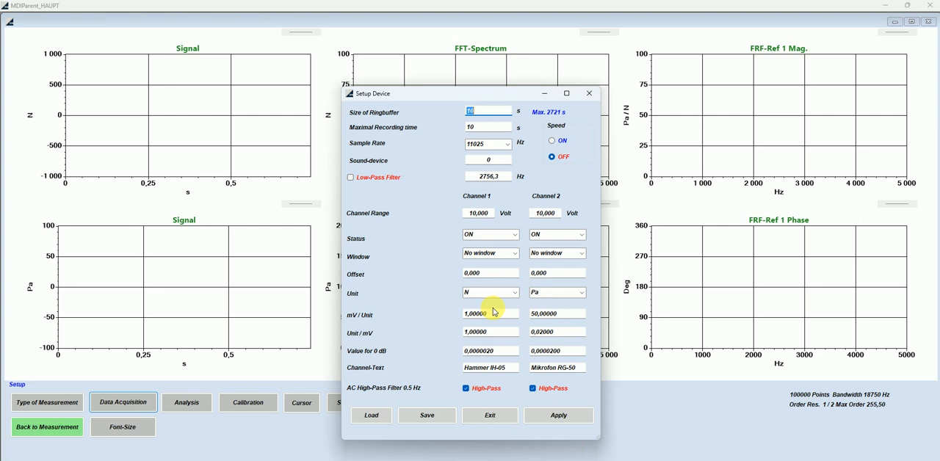
{"action": "left_click", "coordinate": [558, 414]}
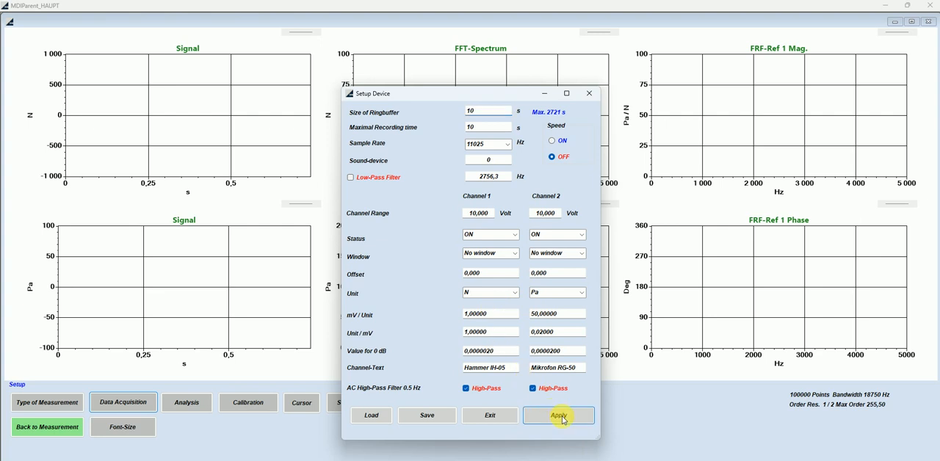
- Apply device settings, then enable Validate each Measurement with Average 3 and a positive 70 N trigger
{"action": "left_click", "coordinate": [558, 416]}
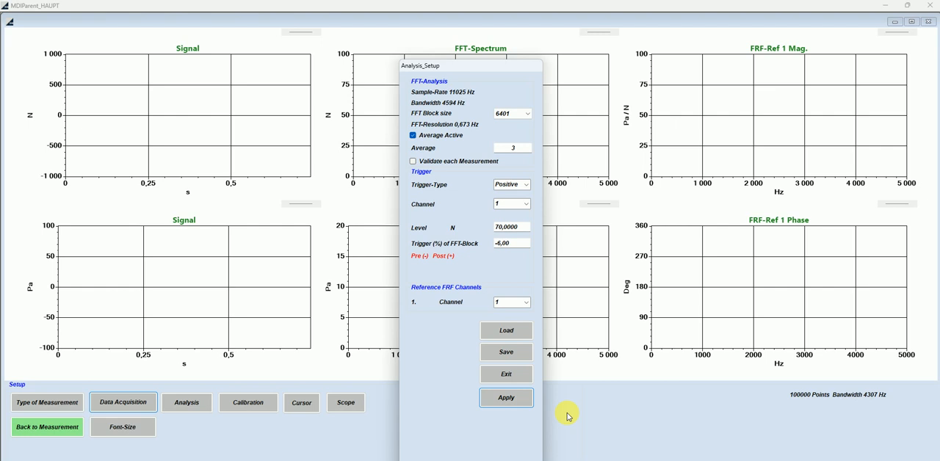
{"action": "left_click", "coordinate": [512, 185]}
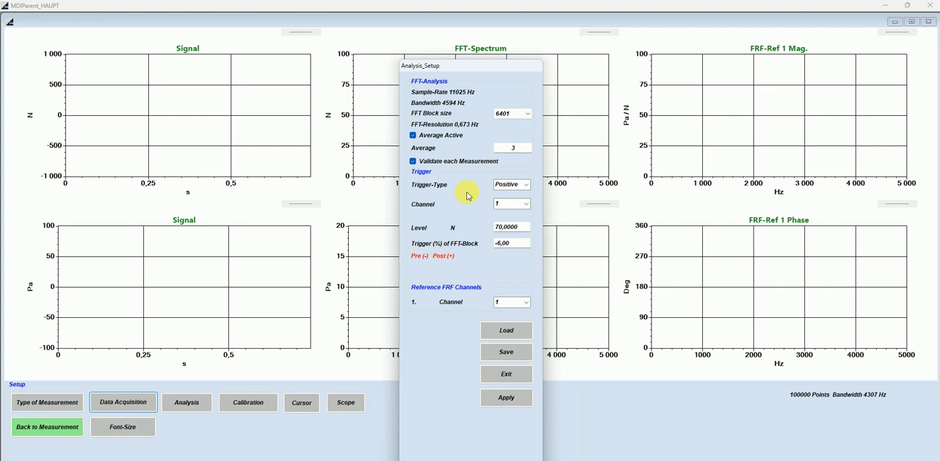
{"action": "left_click", "coordinate": [505, 397]}
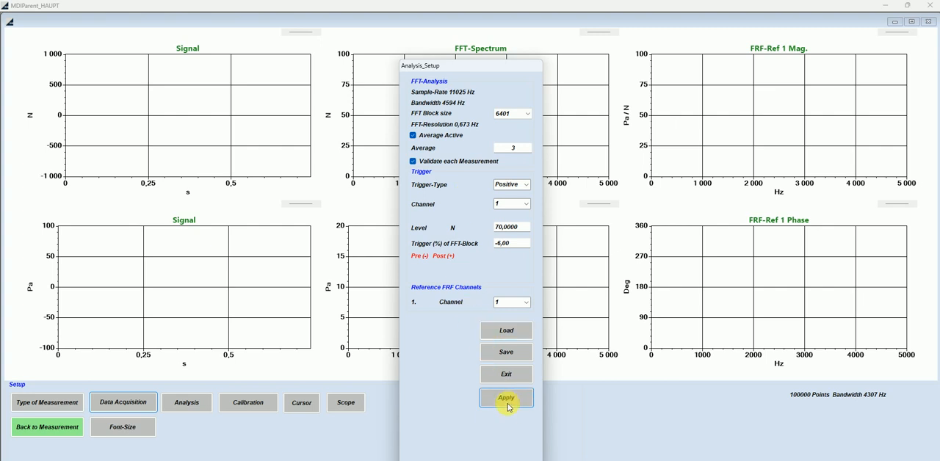
{"action": "left_click", "coordinate": [505, 397]}
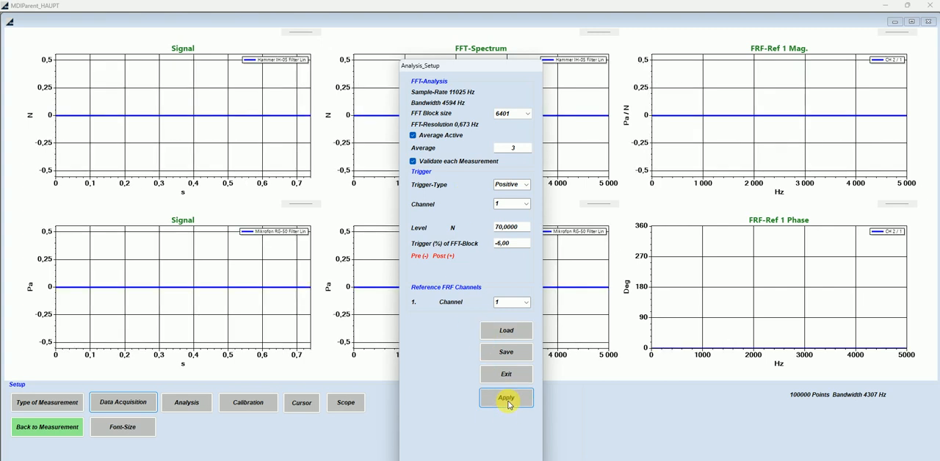
- Review the Display Physical functions table assigning Signal, FFT-Spectrum and FRF to the diagrams
{"action": "left_click", "coordinate": [505, 398]}
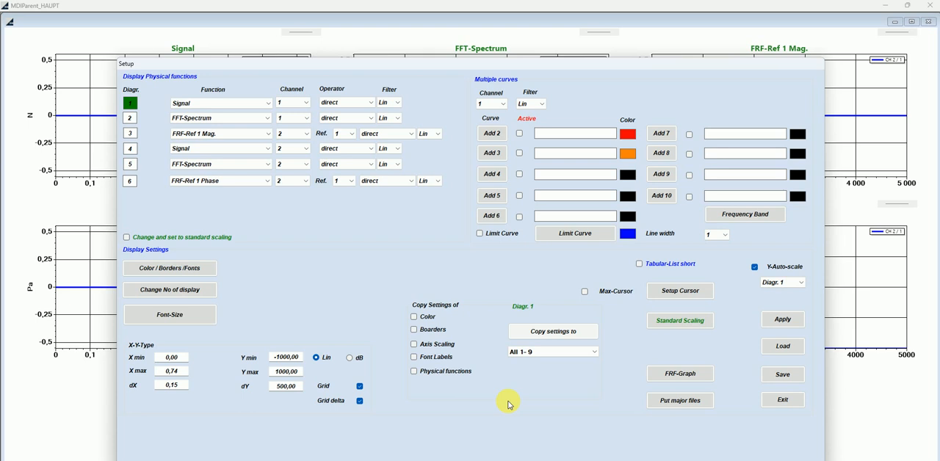
{"action": "left_click", "coordinate": [781, 400]}
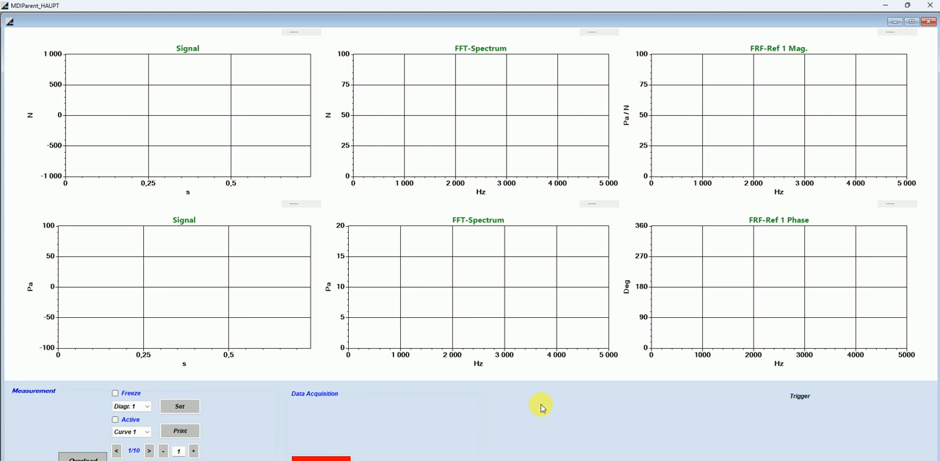
{"action": "mouse_move", "coordinate": [779, 266]}
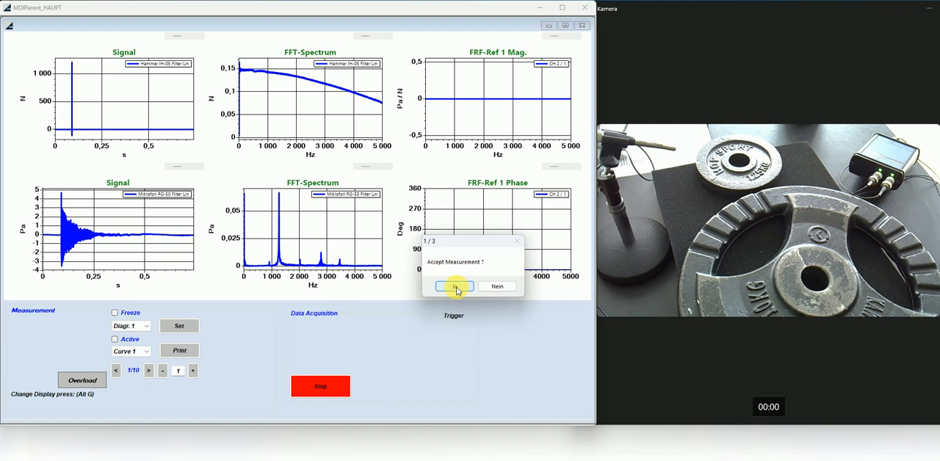
- Accept three good hammer hits and reject one bad hit to complete the 3/3 average
{"action": "left_click", "coordinate": [452, 285]}
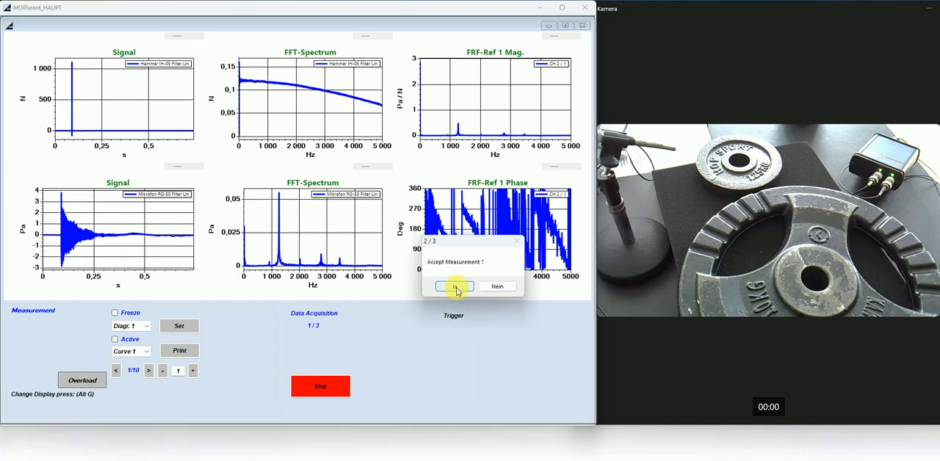
{"action": "left_click", "coordinate": [452, 287]}
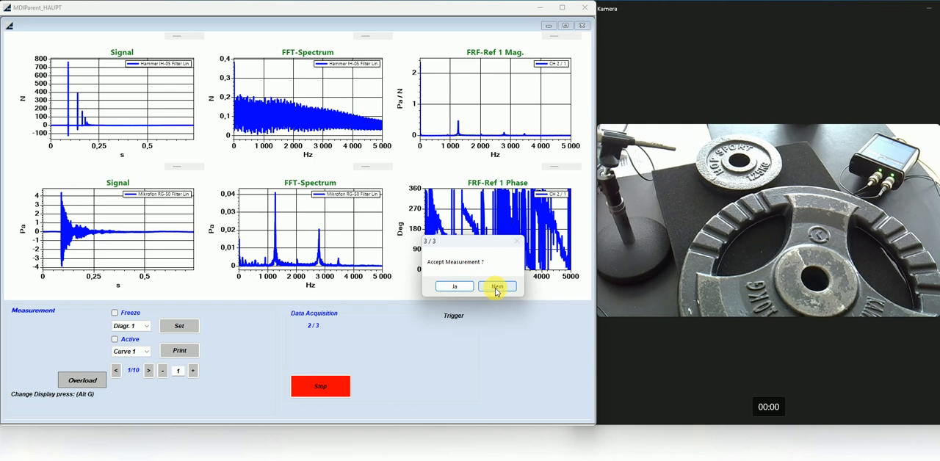
{"action": "left_click", "coordinate": [496, 284]}
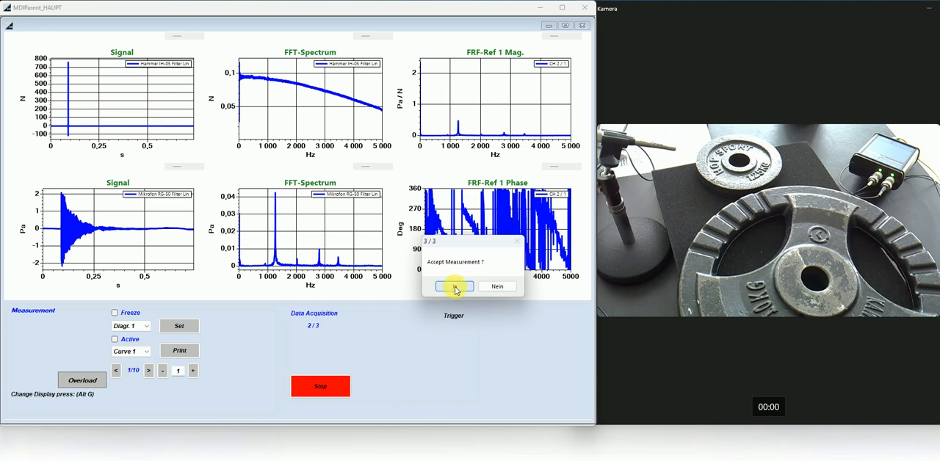
{"action": "left_click", "coordinate": [454, 286]}
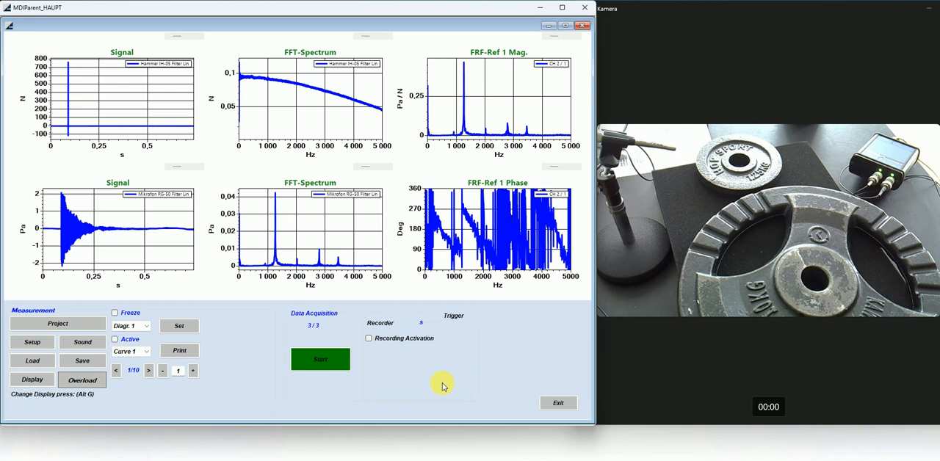
{"action": "mouse_move", "coordinate": [395, 379]}
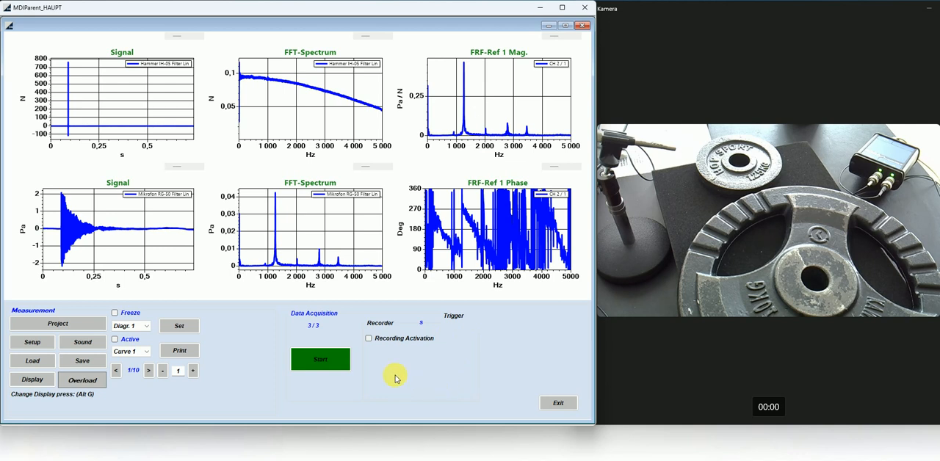
- Start a new run on the second structure, rejecting two hits and accepting good ones until 3/3
{"action": "left_click", "coordinate": [320, 358]}
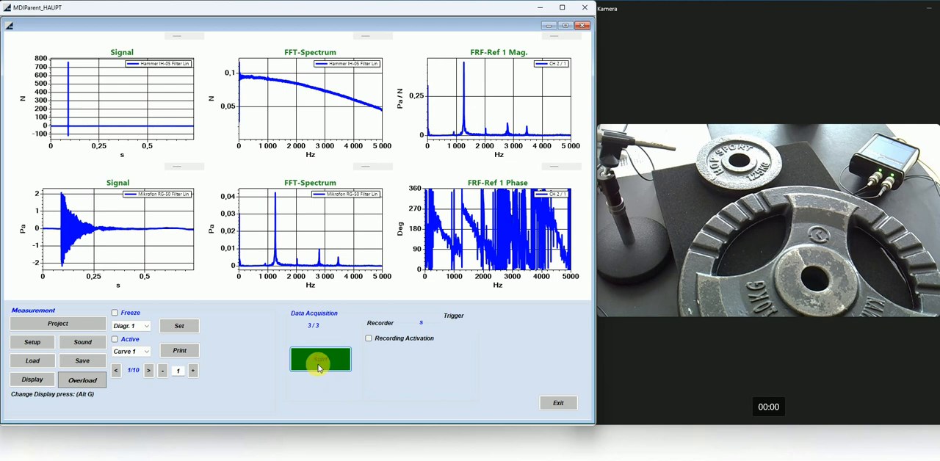
{"action": "left_click", "coordinate": [320, 360]}
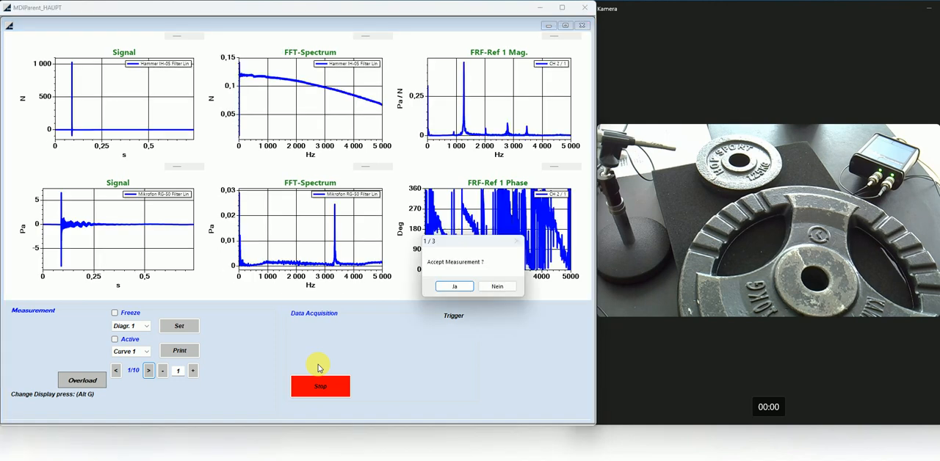
{"action": "left_click", "coordinate": [452, 285]}
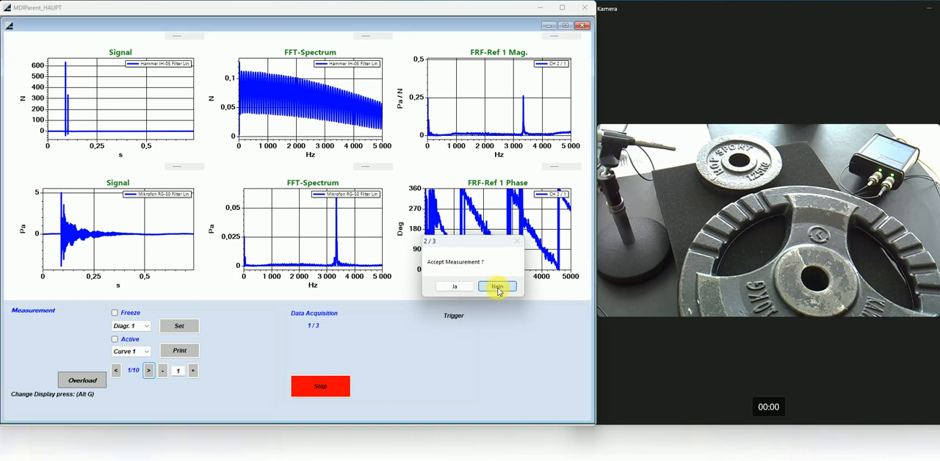
{"action": "left_click", "coordinate": [496, 284]}
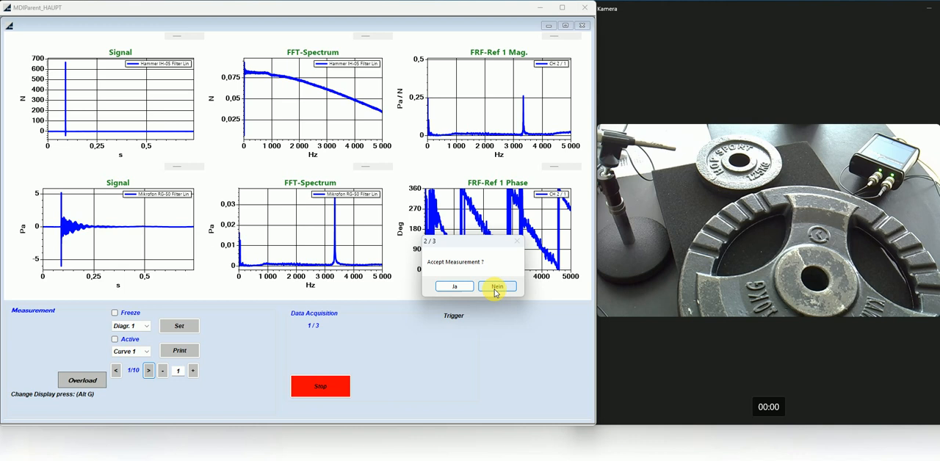
{"action": "left_click", "coordinate": [497, 285]}
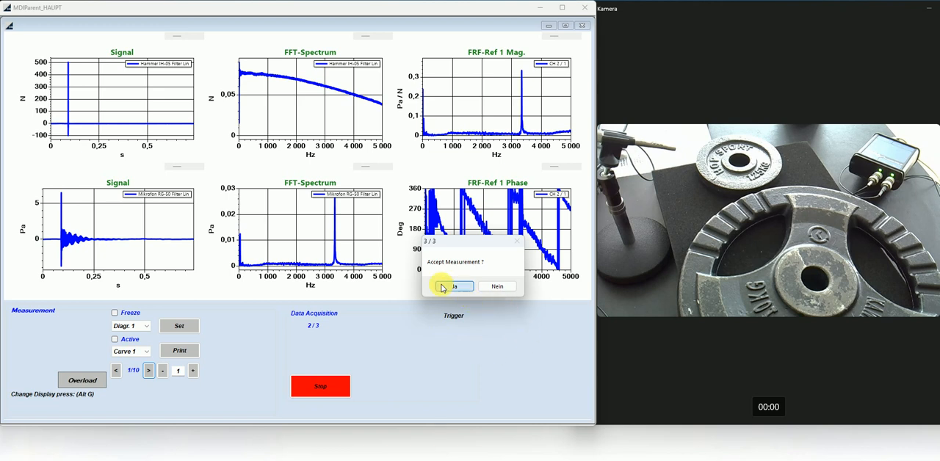
{"action": "left_click", "coordinate": [452, 287]}
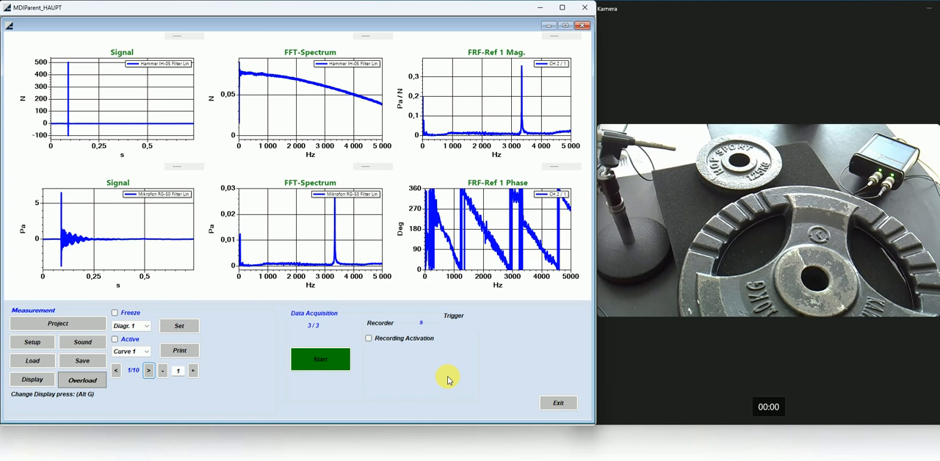
{"action": "mouse_move", "coordinate": [318, 229]}
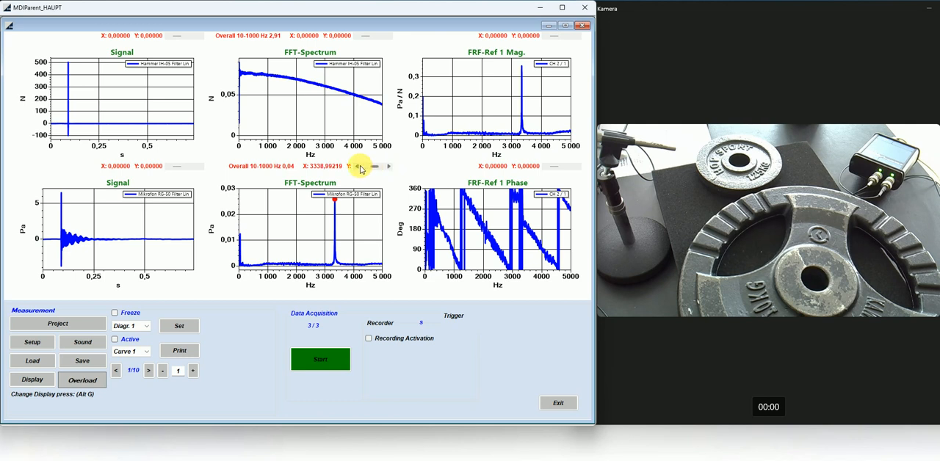
- Review the lower FFT-Spectrum graph's axis and CSV export settings, then close them
{"action": "left_click", "coordinate": [355, 166]}
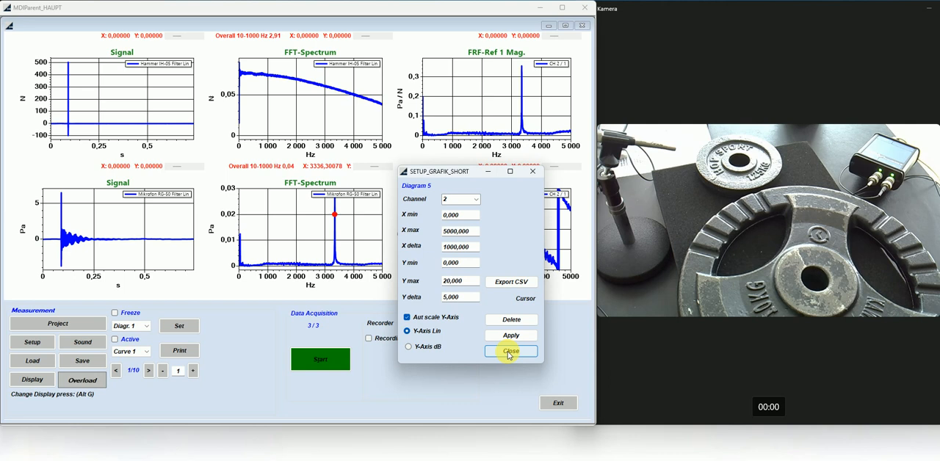
{"action": "left_click", "coordinate": [511, 351]}
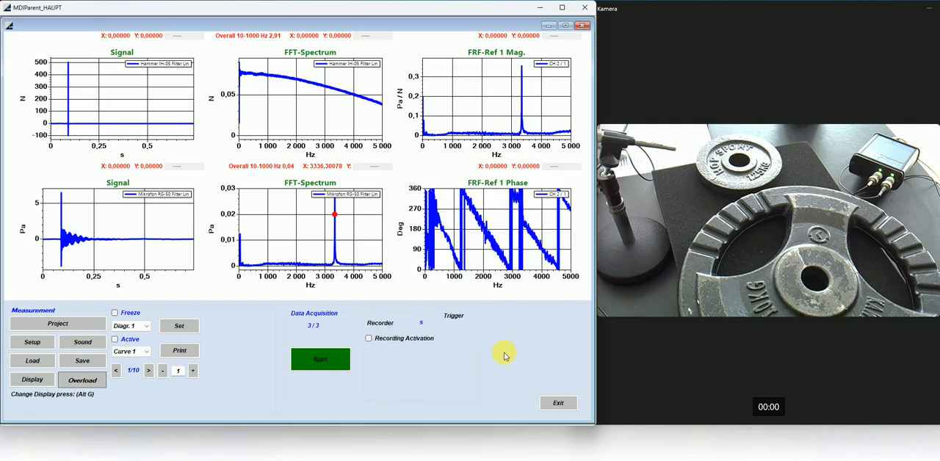